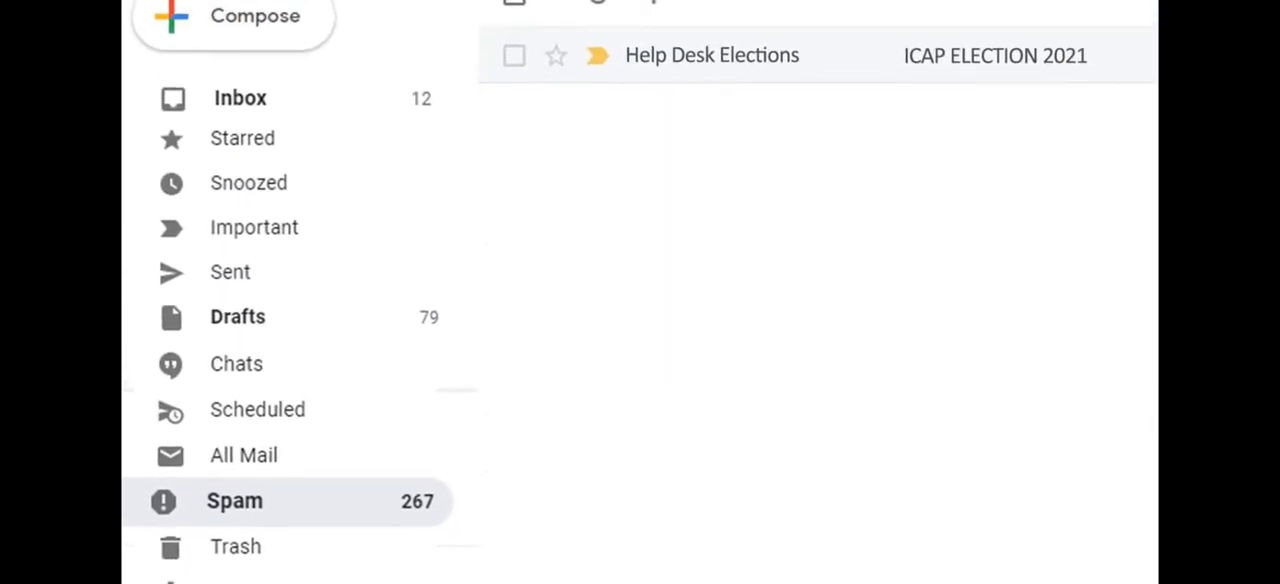
Read the ICAP ELECTION 2021 email for the login ID, password and election link
click(712, 56)
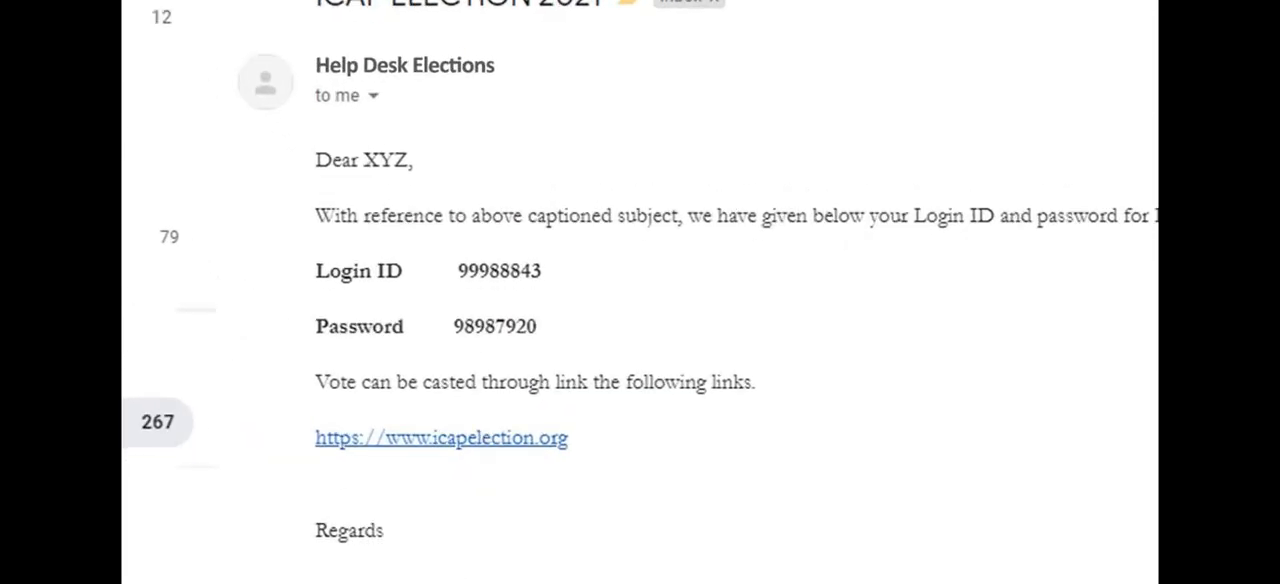
scroll(down, 3)
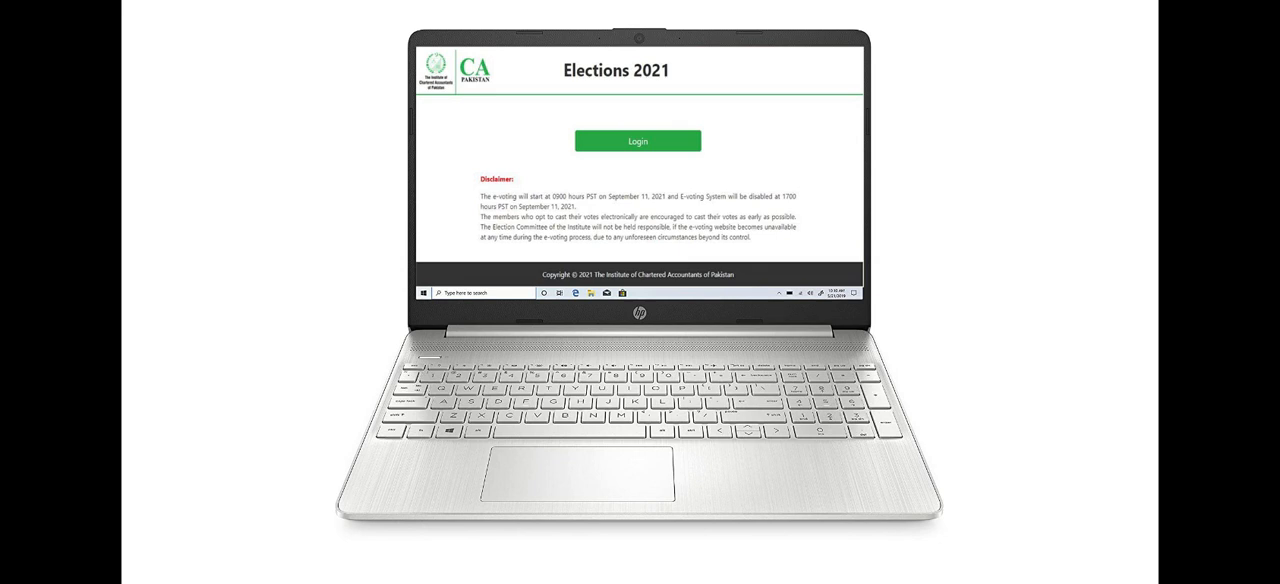
Submit the emailed login ID and password so a PIN is sent by email
click(636, 140)
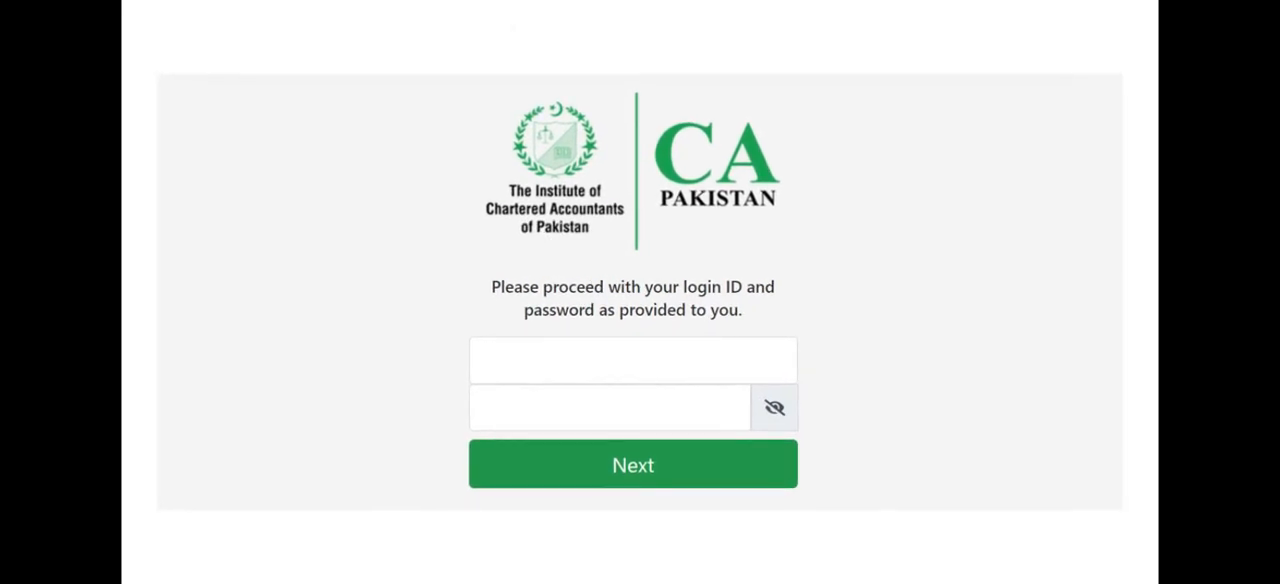
text(00000000)
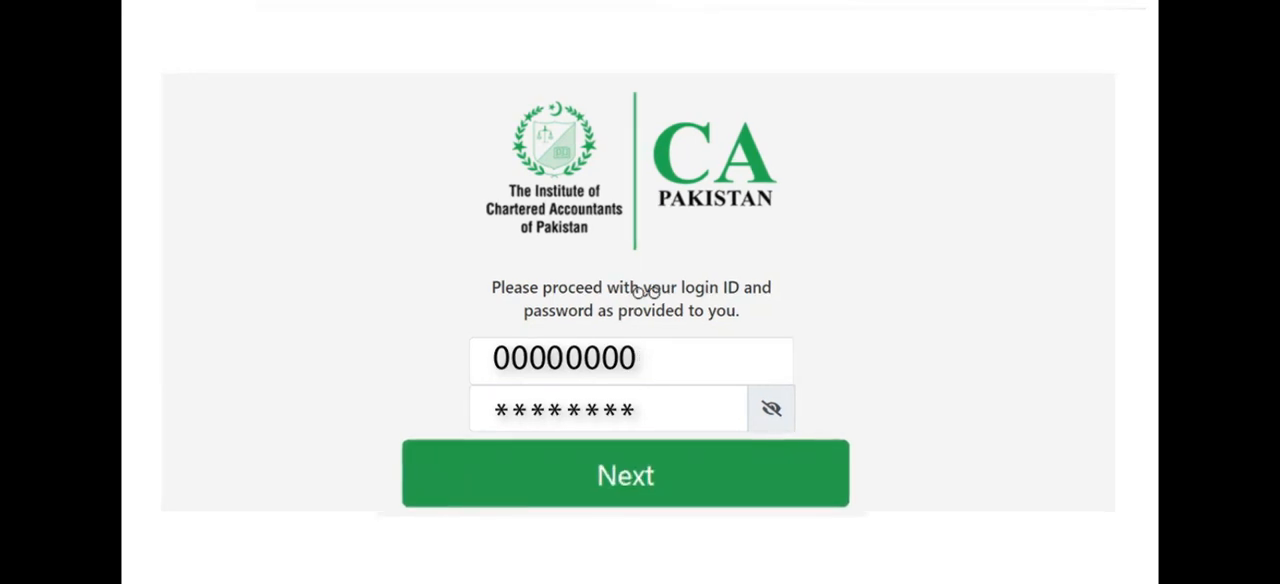
click(626, 474)
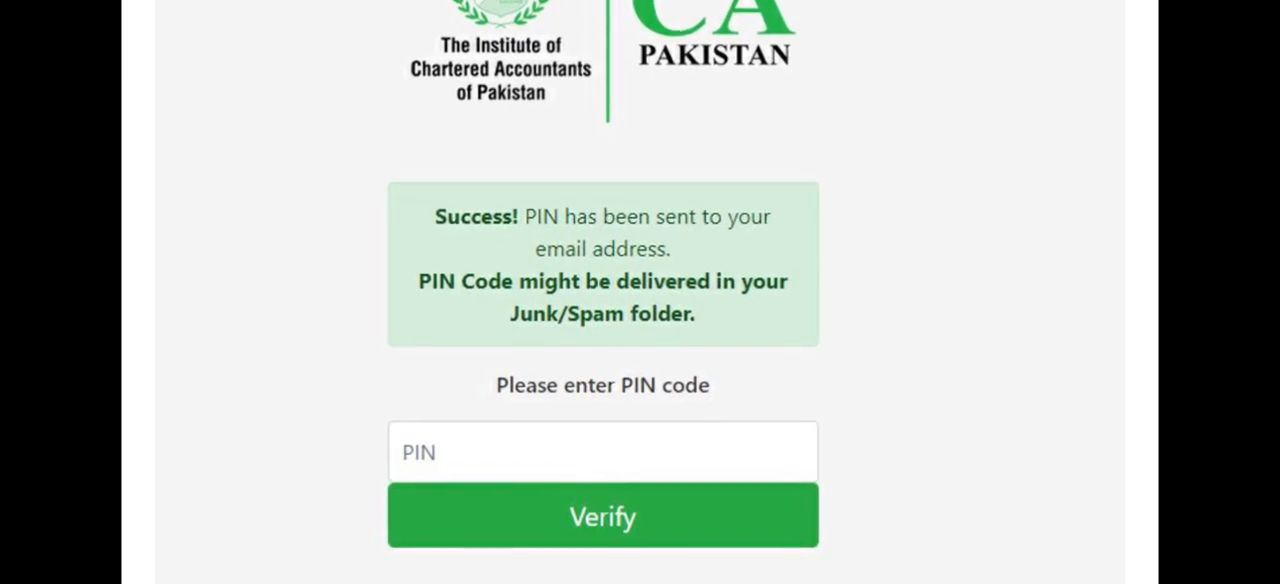
Enter the emailed PIN and verify it to confirm the ballot number
scroll(down, 3)
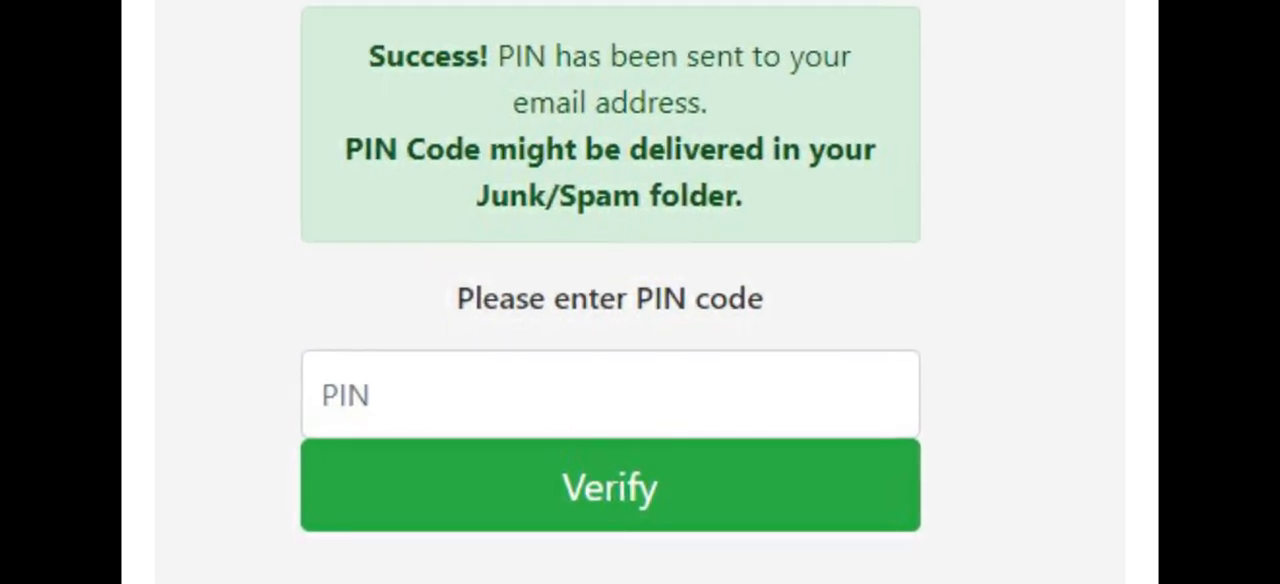
scroll(down, 3)
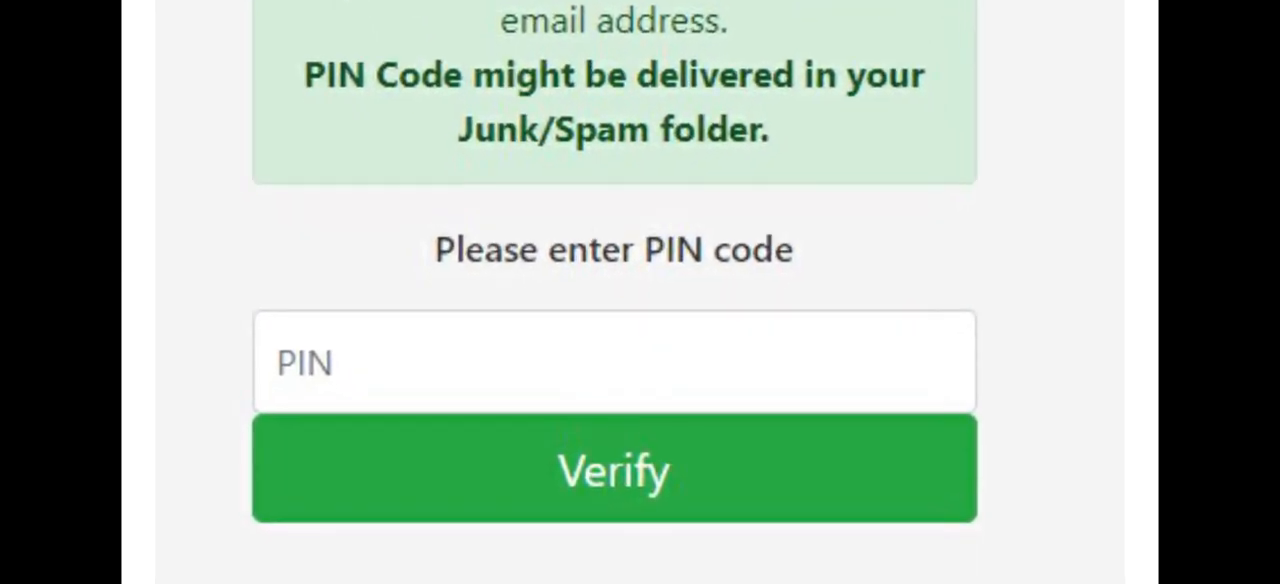
scroll(down, 3)
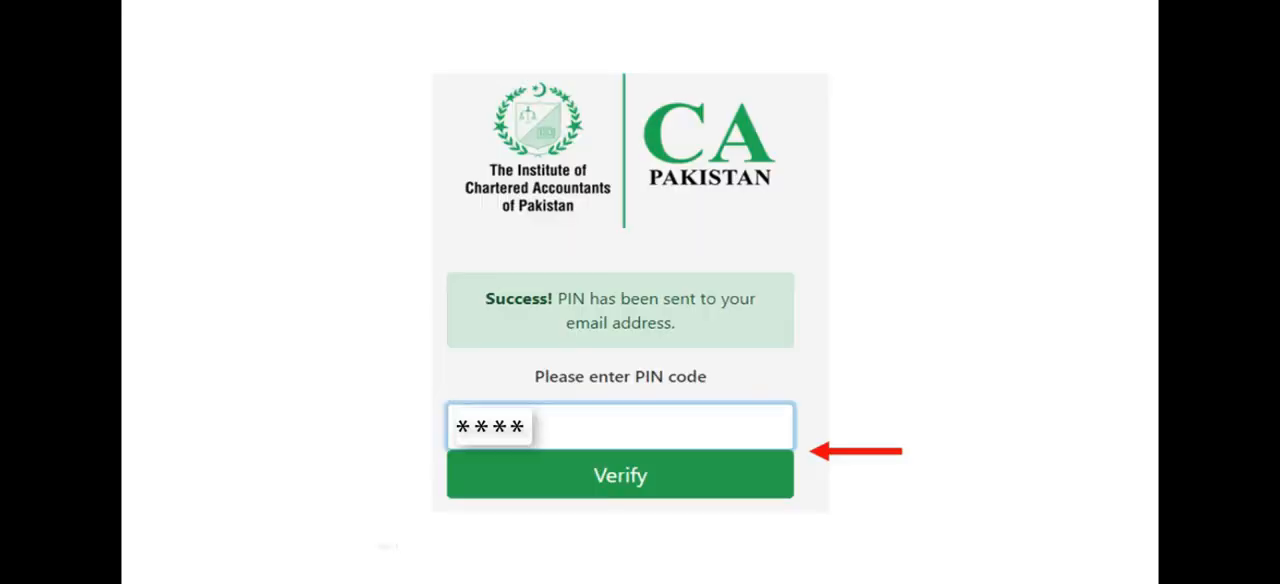
click(620, 476)
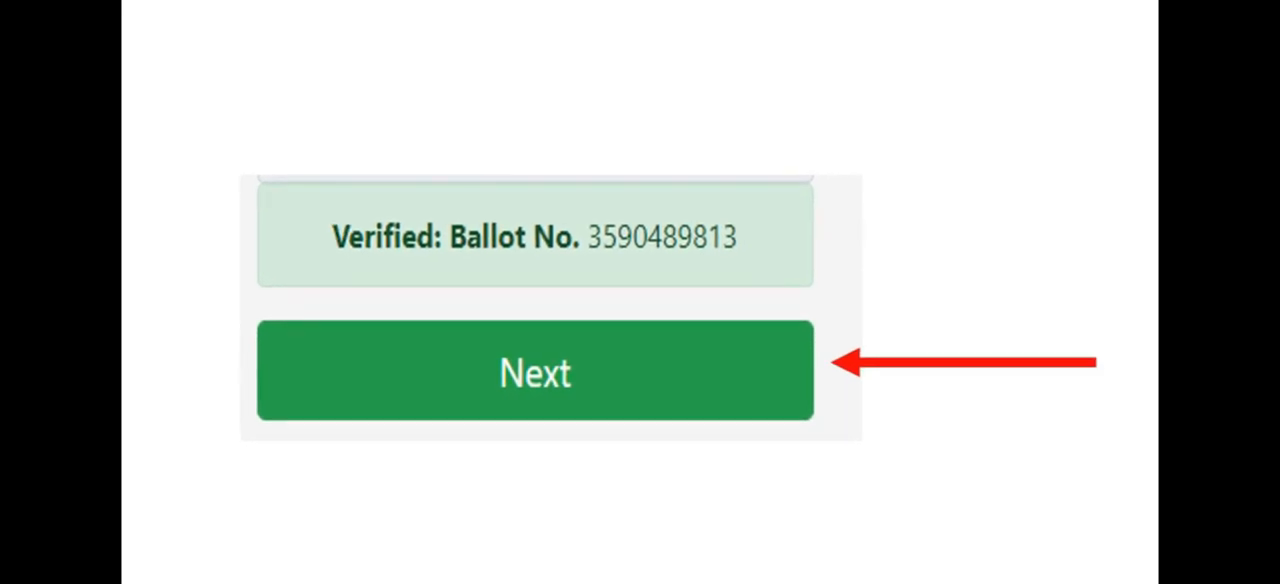
Continue past verification and choose the Council Ballot on the Ballot Selection page
click(536, 374)
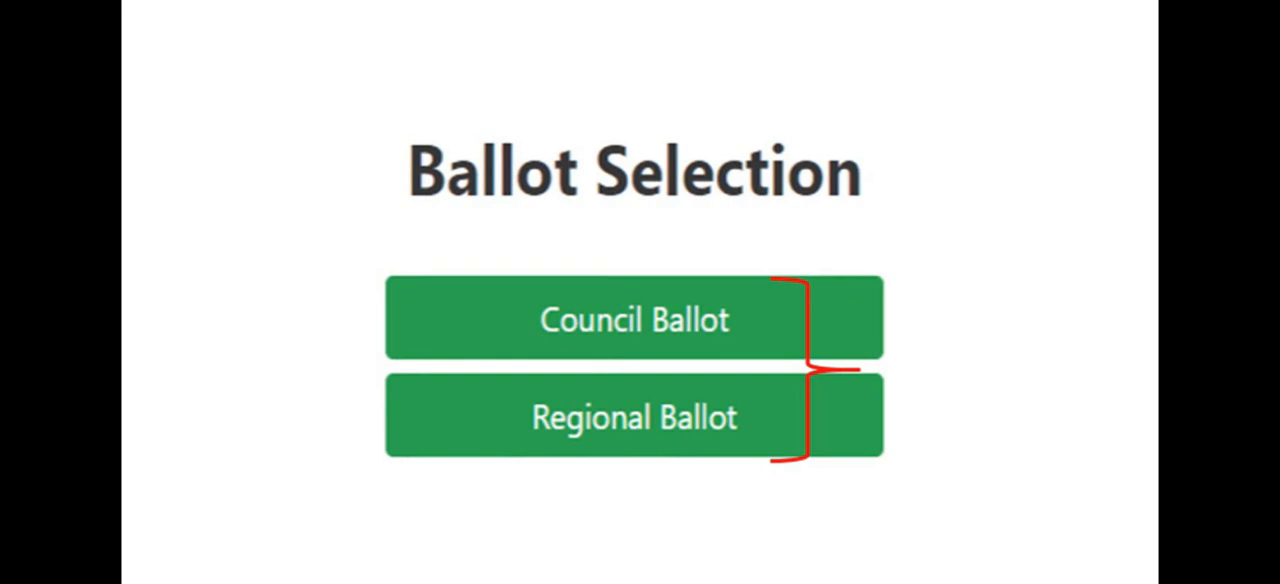
click(634, 320)
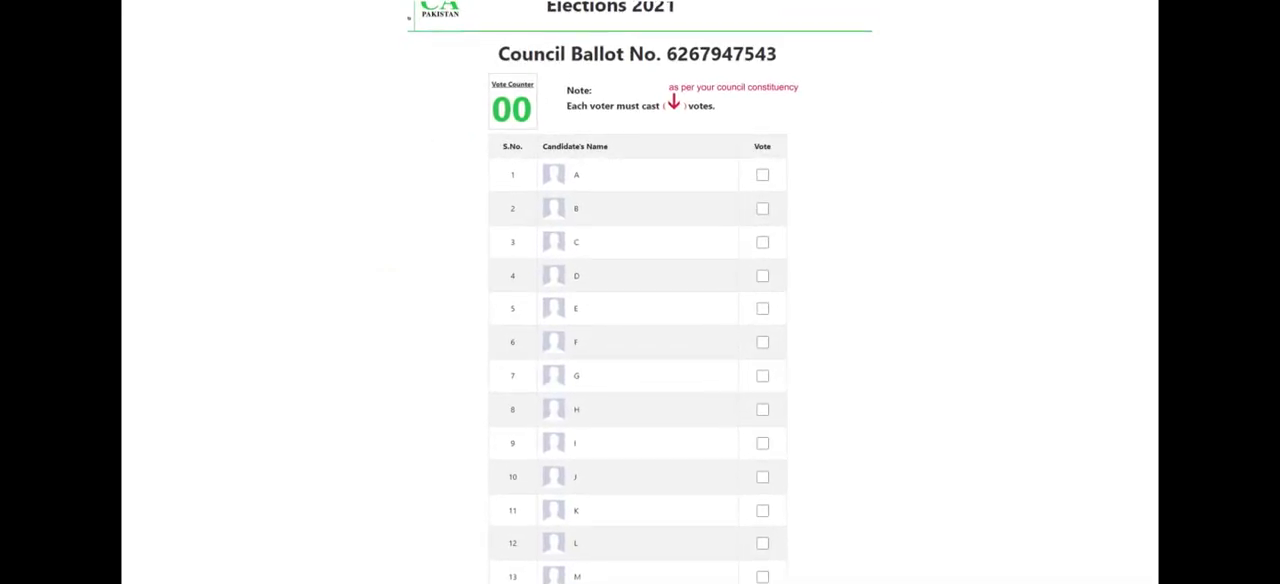
Tick the required council candidates and cast the council vote
scroll(down, 3)
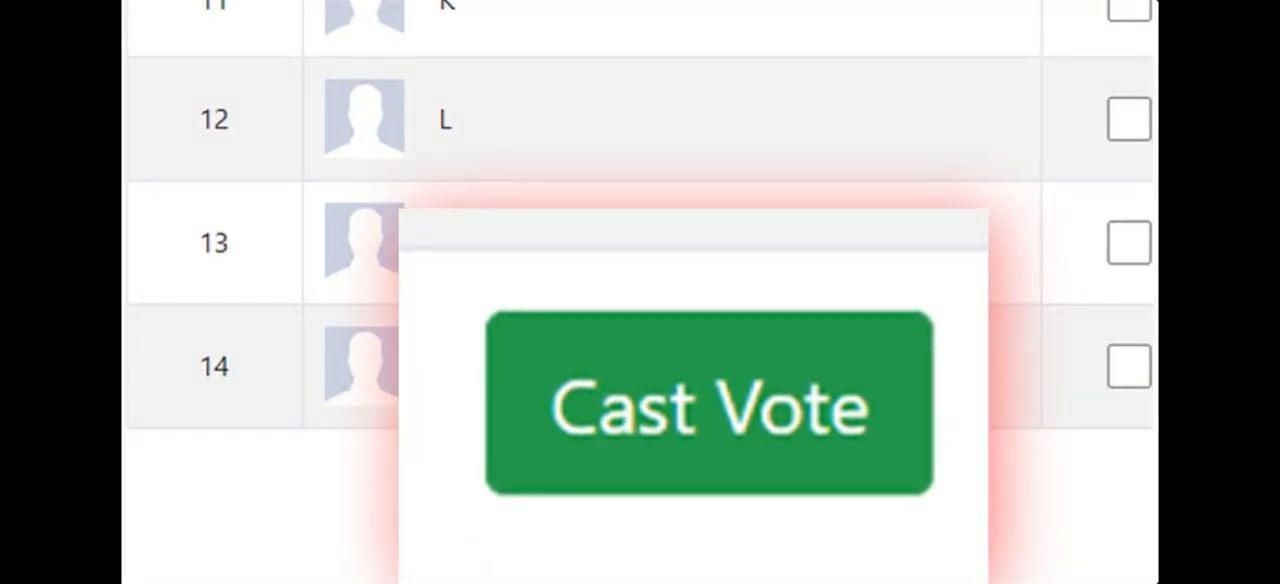
click(704, 406)
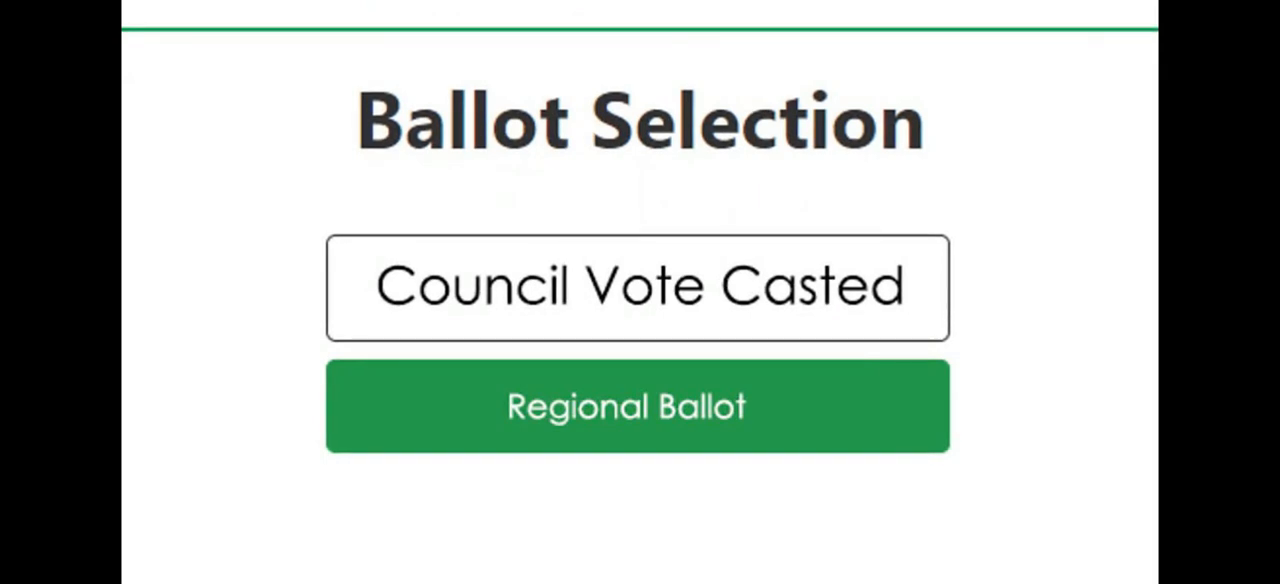
Tick the required regional candidates and cast the regional vote, ending logged out
click(638, 408)
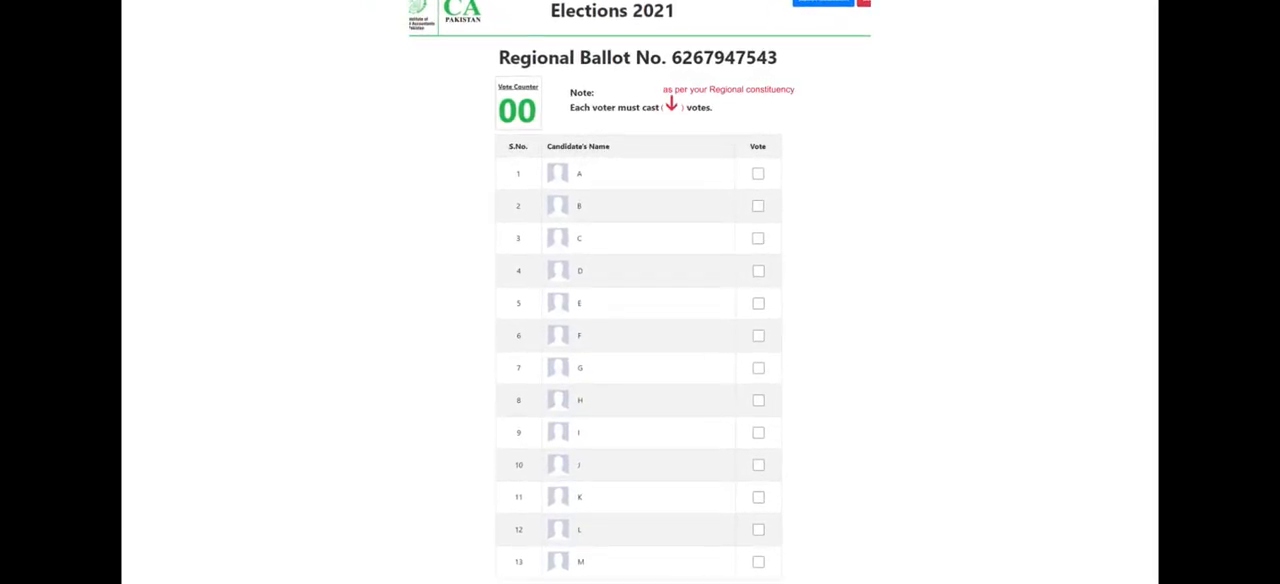
scroll(down, 3)
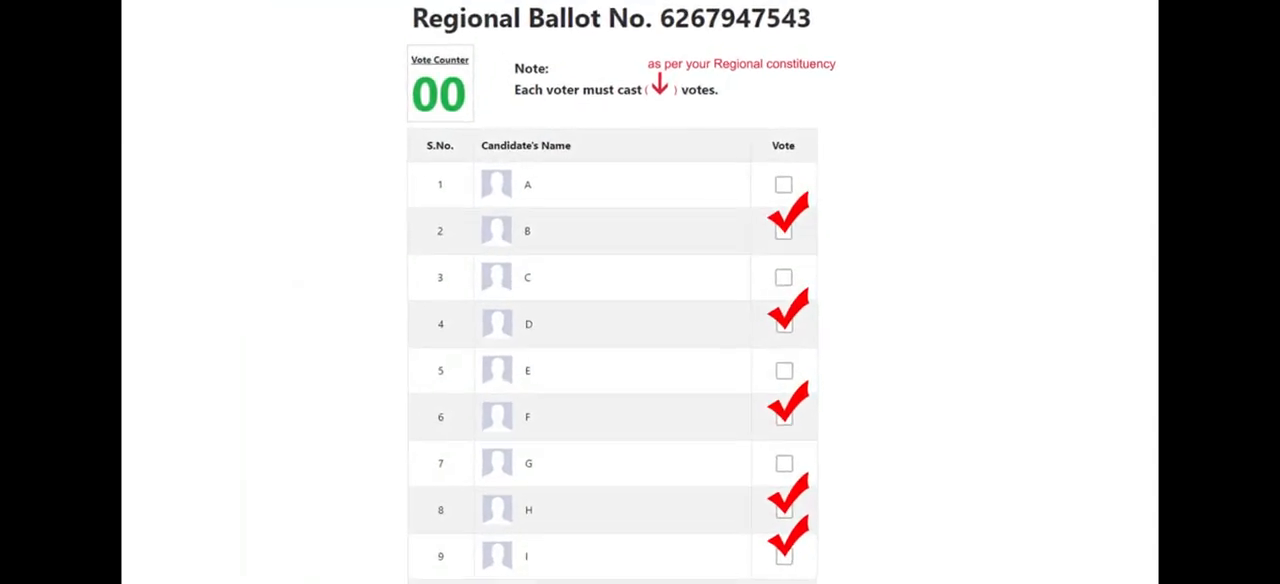
scroll(down, 3)
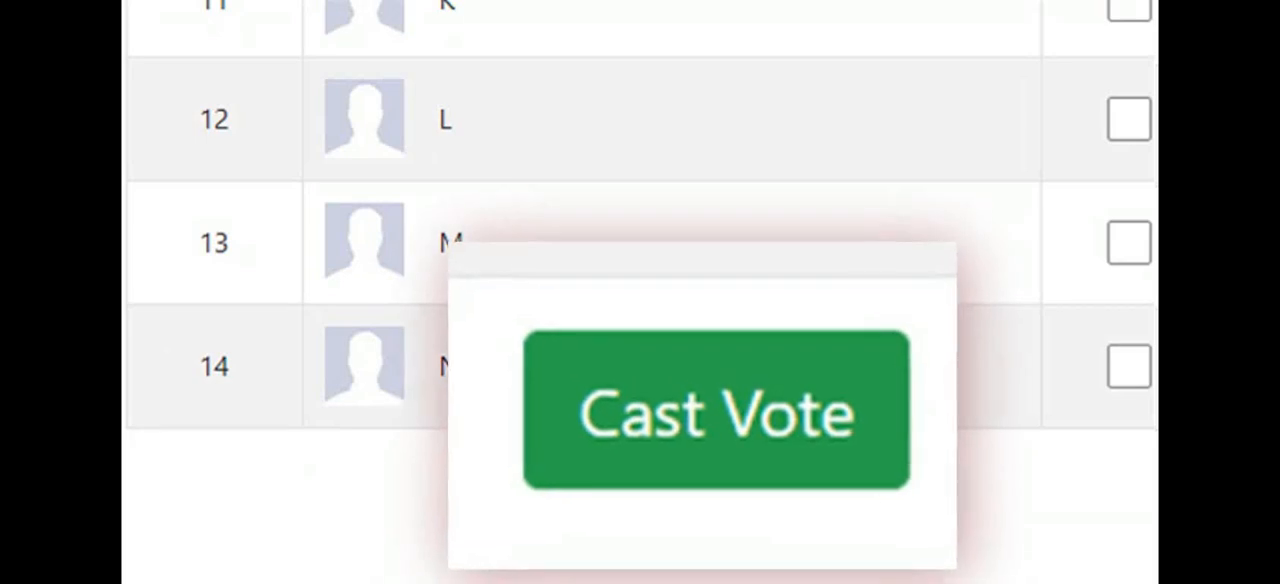
click(726, 416)
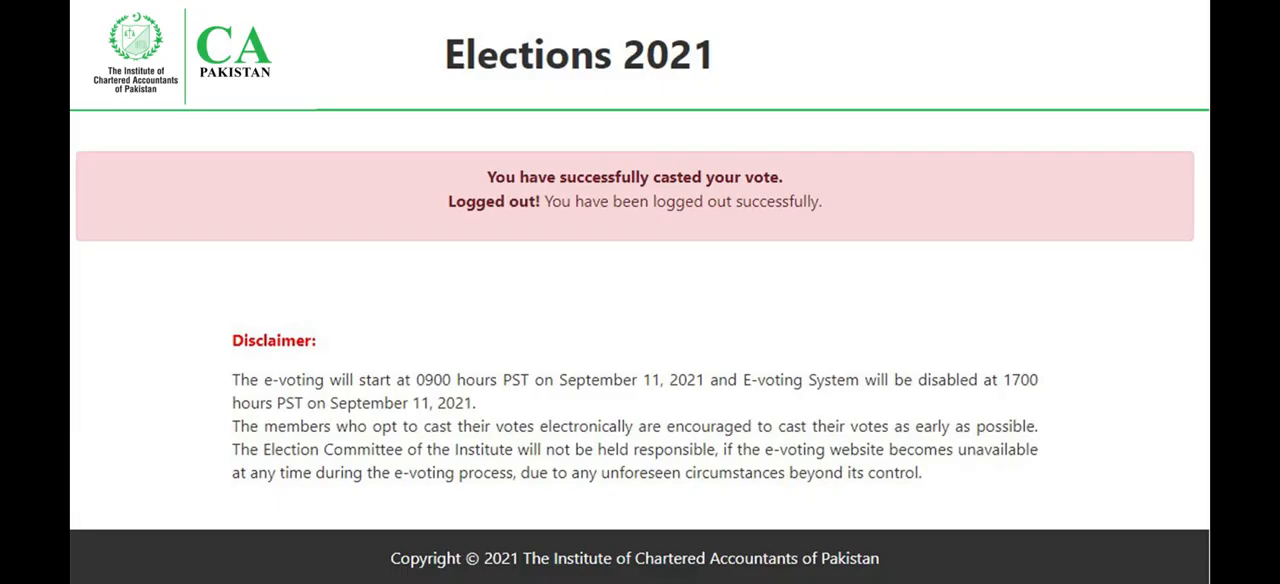